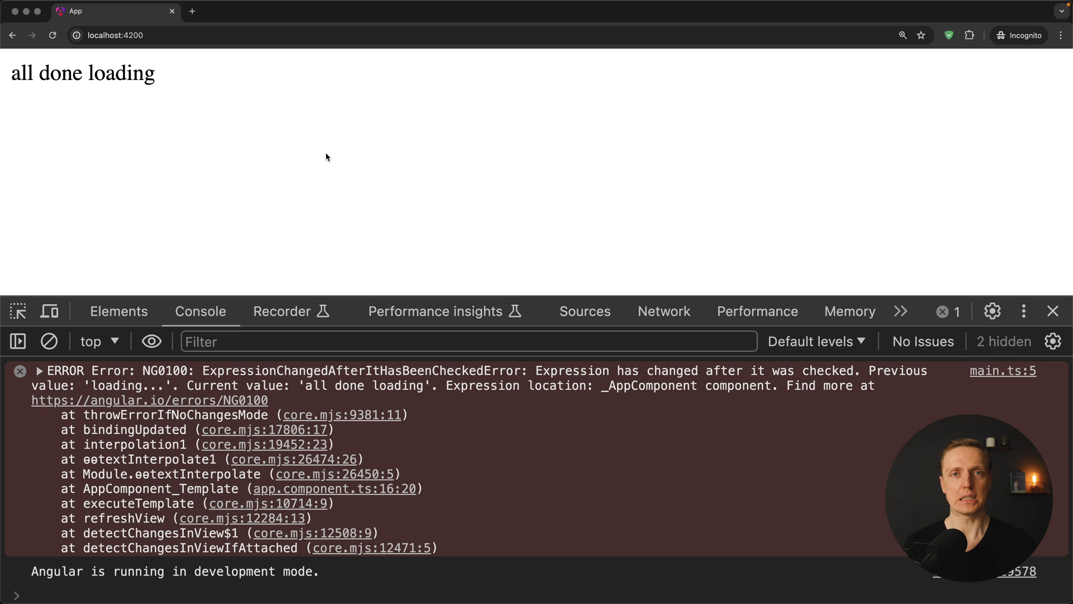
mouse_move(337, 162)
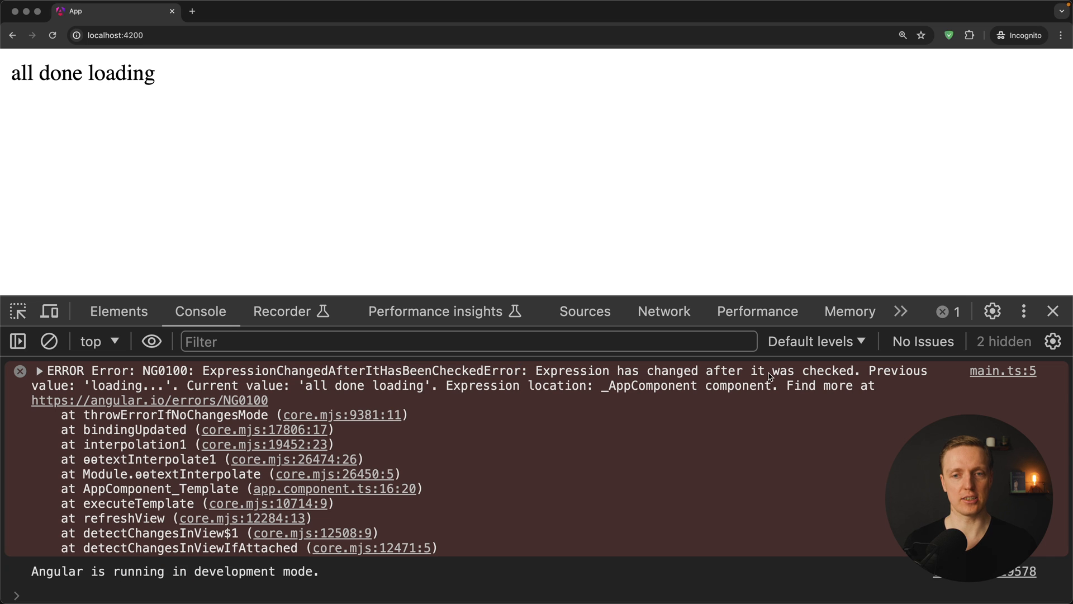
mouse_move(418, 400)
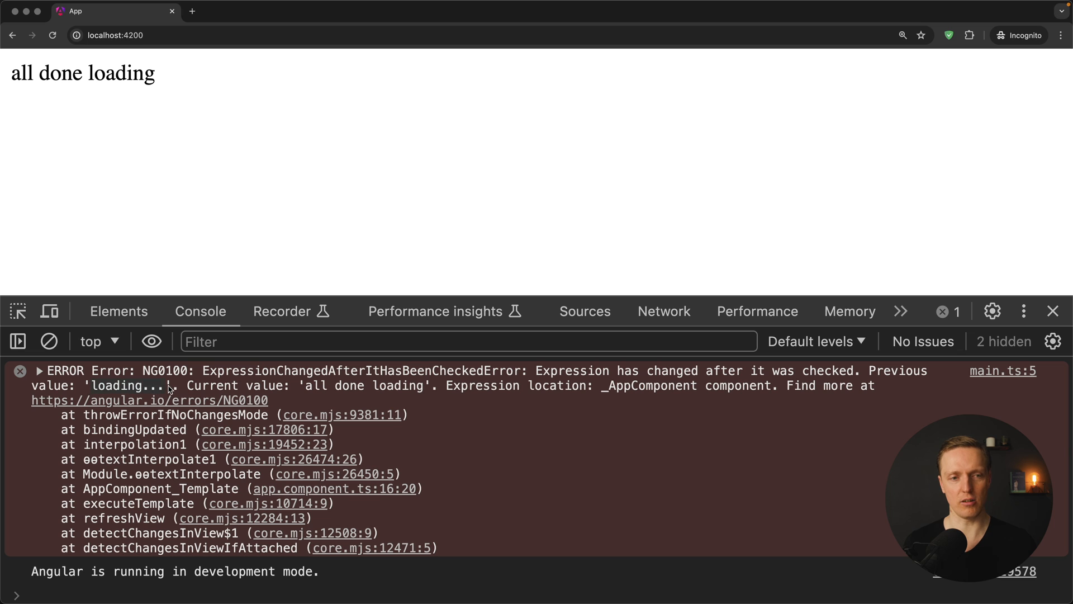
mouse_move(364, 389)
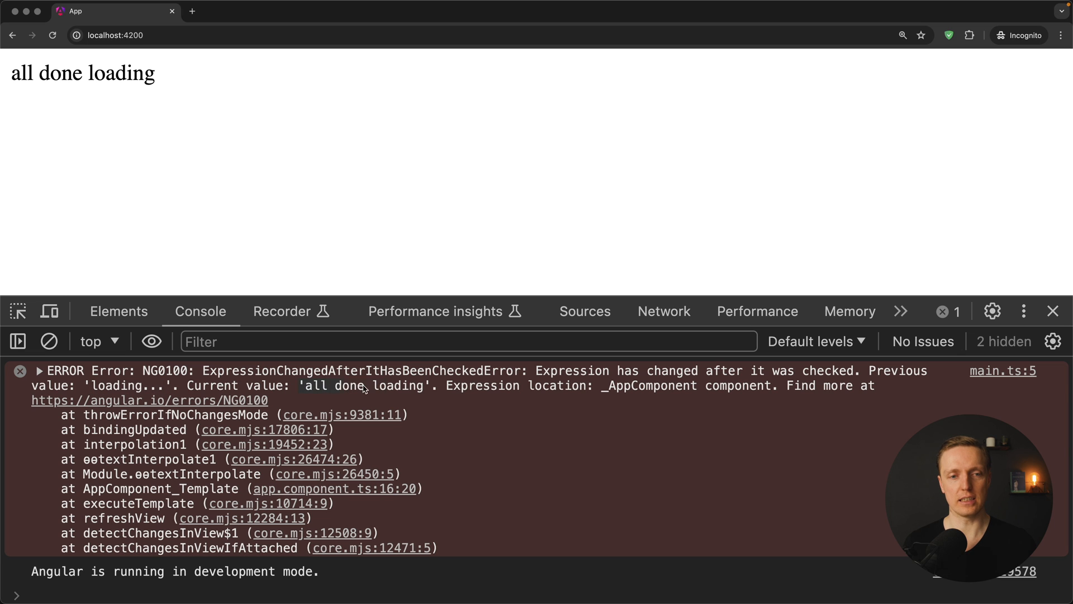
mouse_move(551, 386)
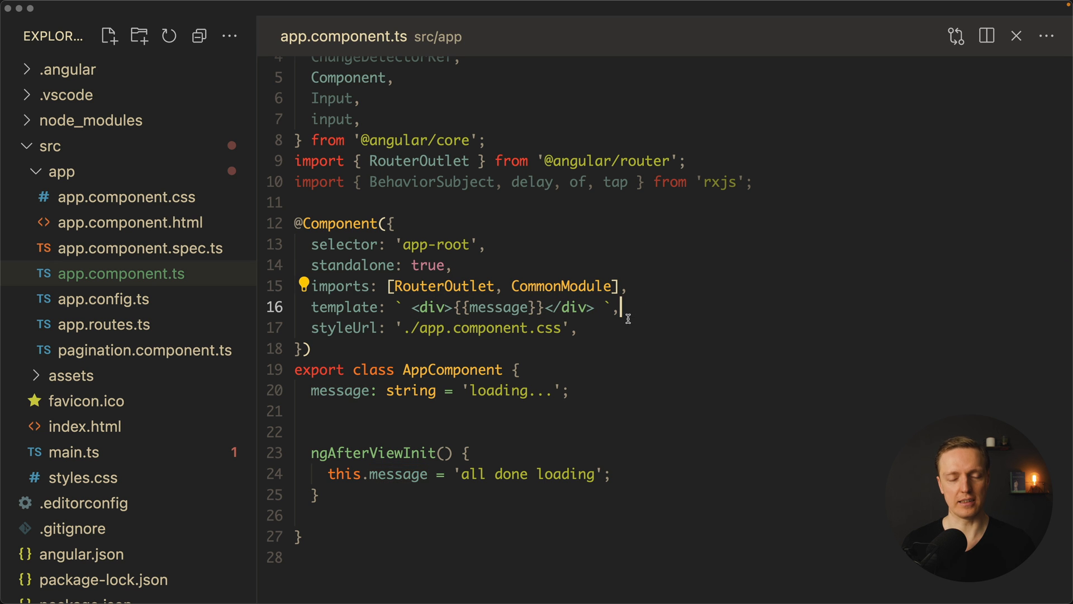
Step: Scroll app.component.ts down to the AppComponent class and its ngAfterViewInit hook
scroll("down", 3)
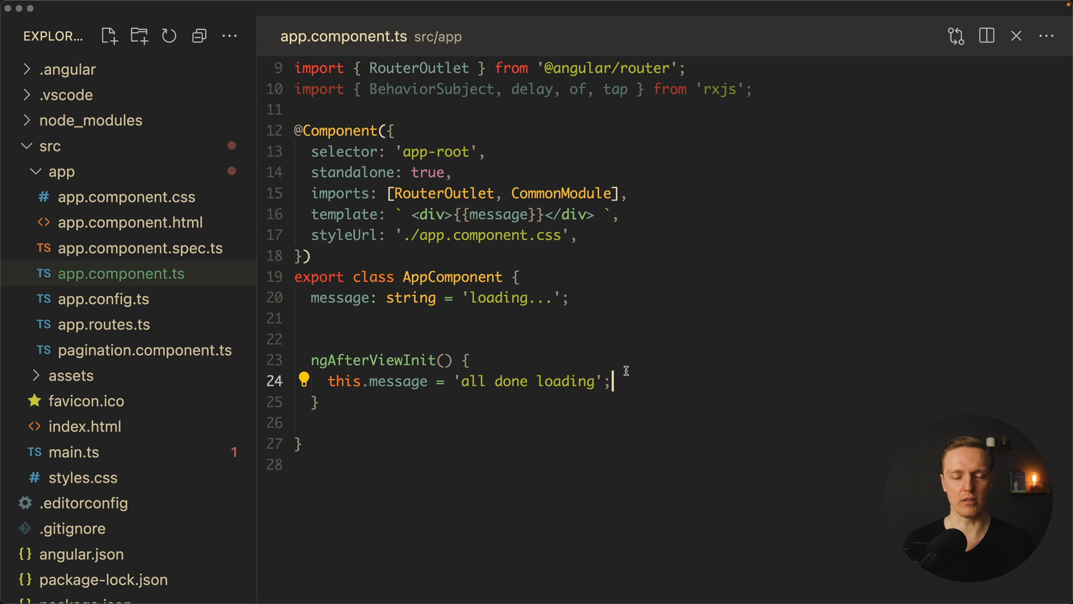
mouse_move(621, 333)
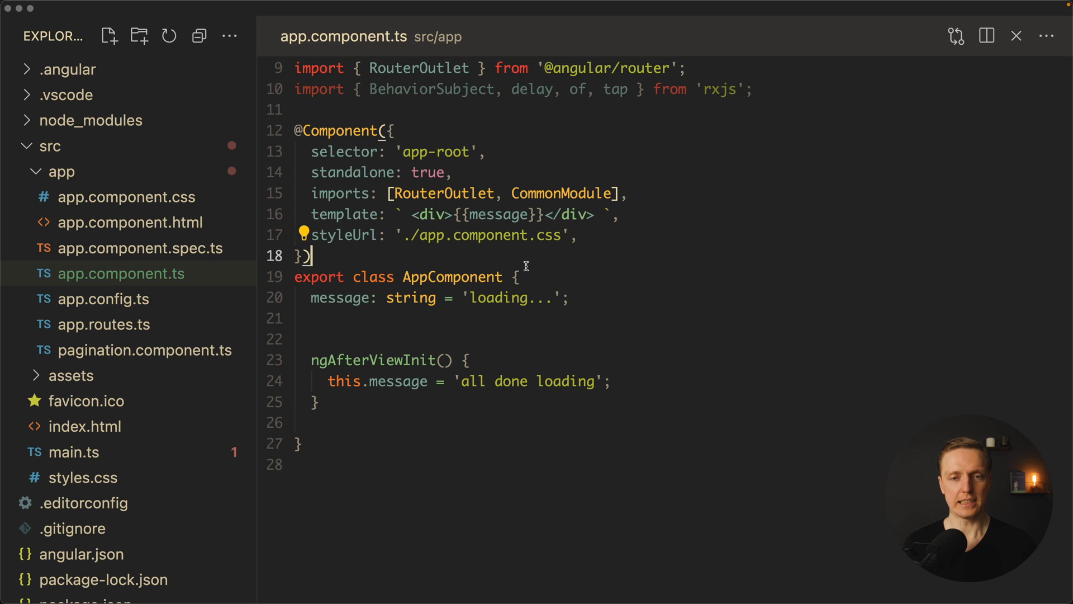
left_click(328, 381)
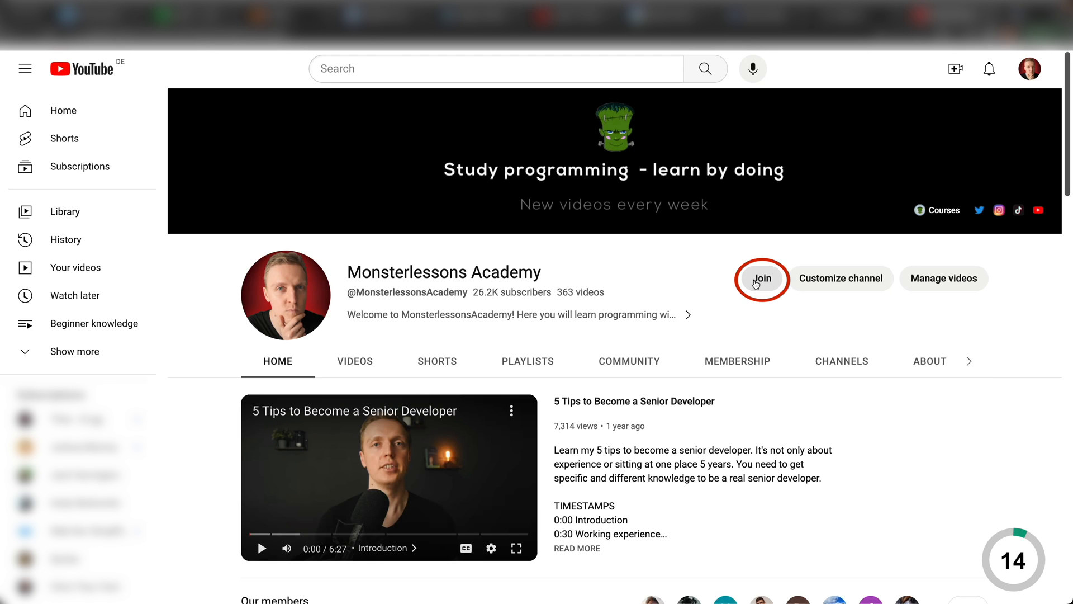
Step: Open the channel's Join membership dialog and scroll to the Silver tier perks
left_click(763, 279)
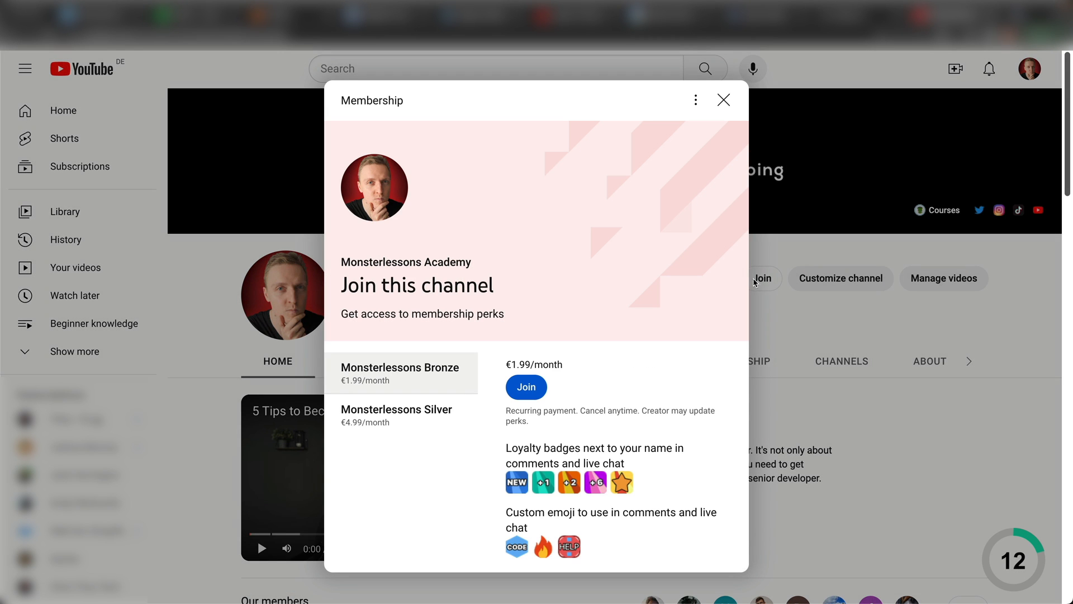
scroll("down", 3)
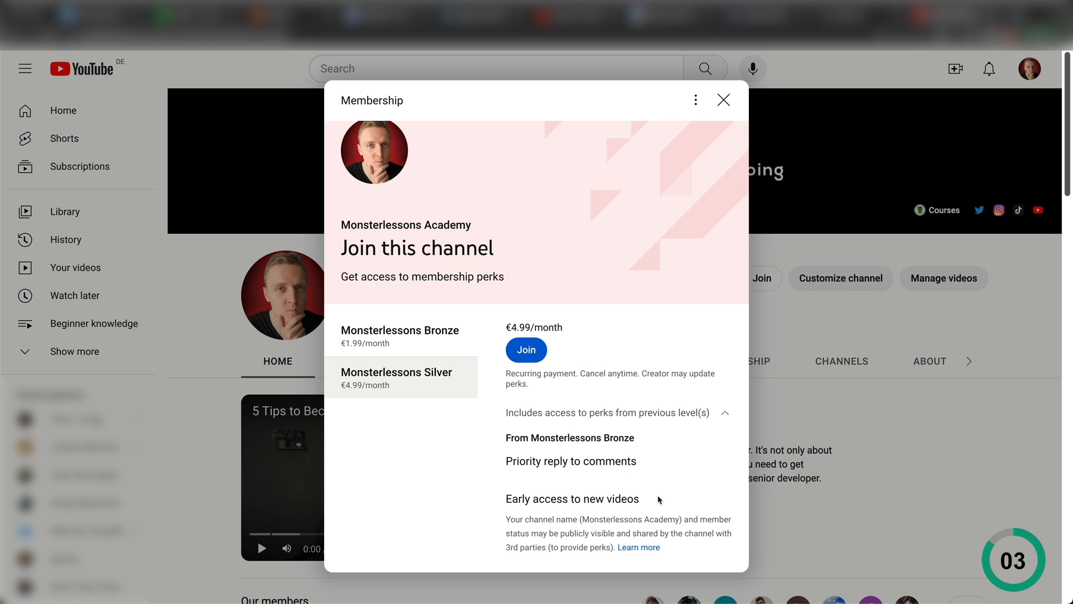
mouse_move(462, 492)
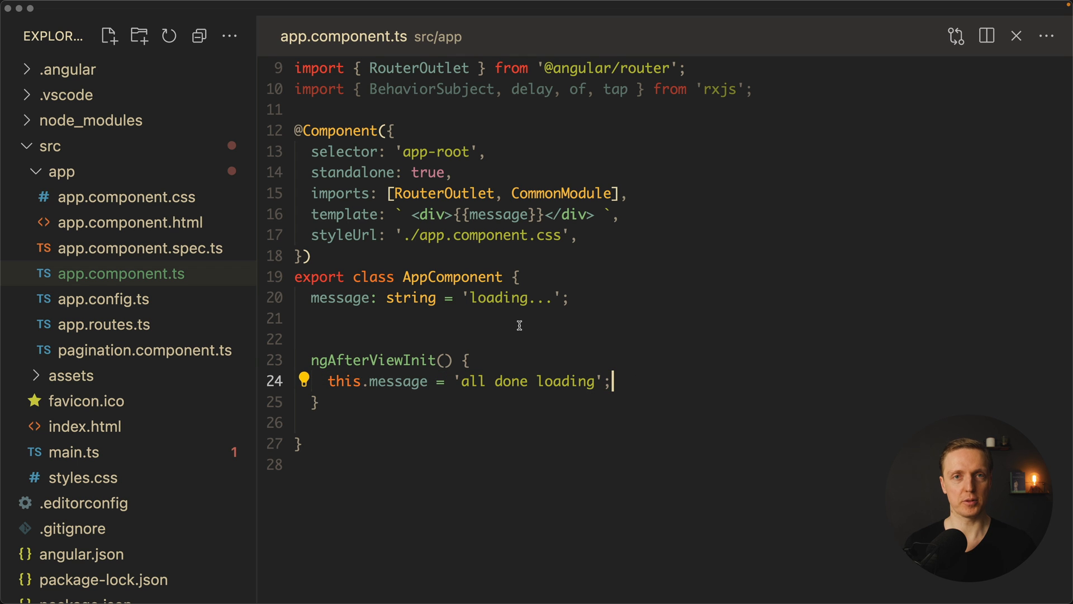
mouse_move(512, 334)
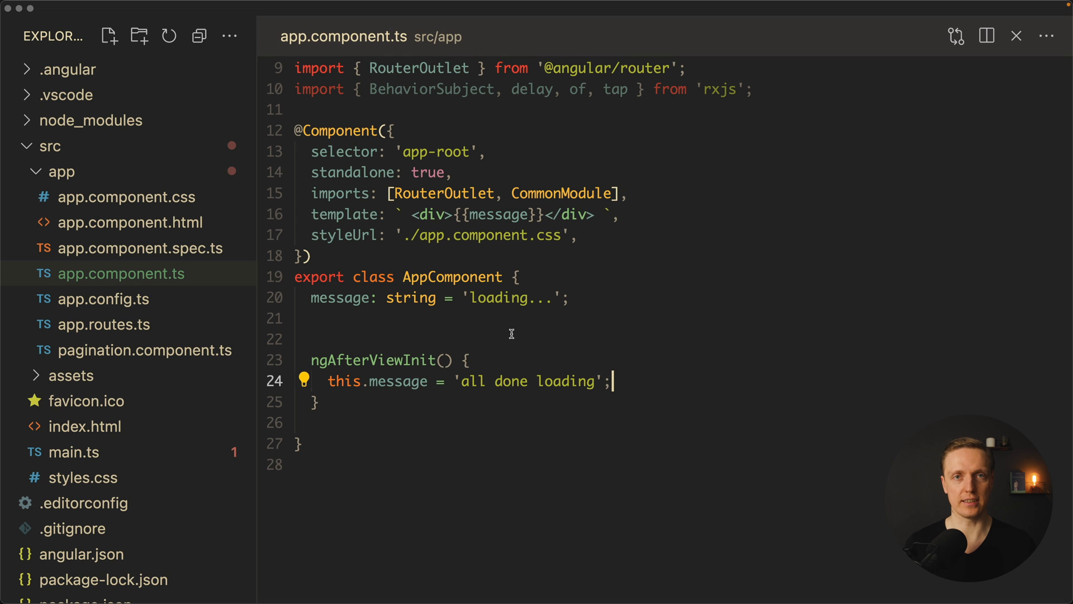
mouse_move(348, 380)
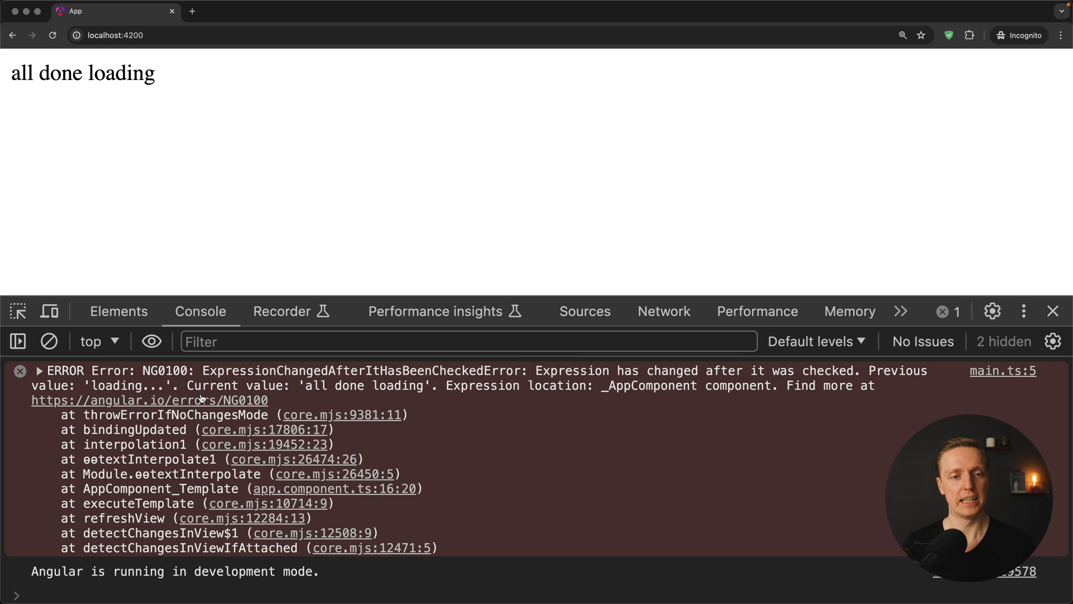
mouse_move(284, 386)
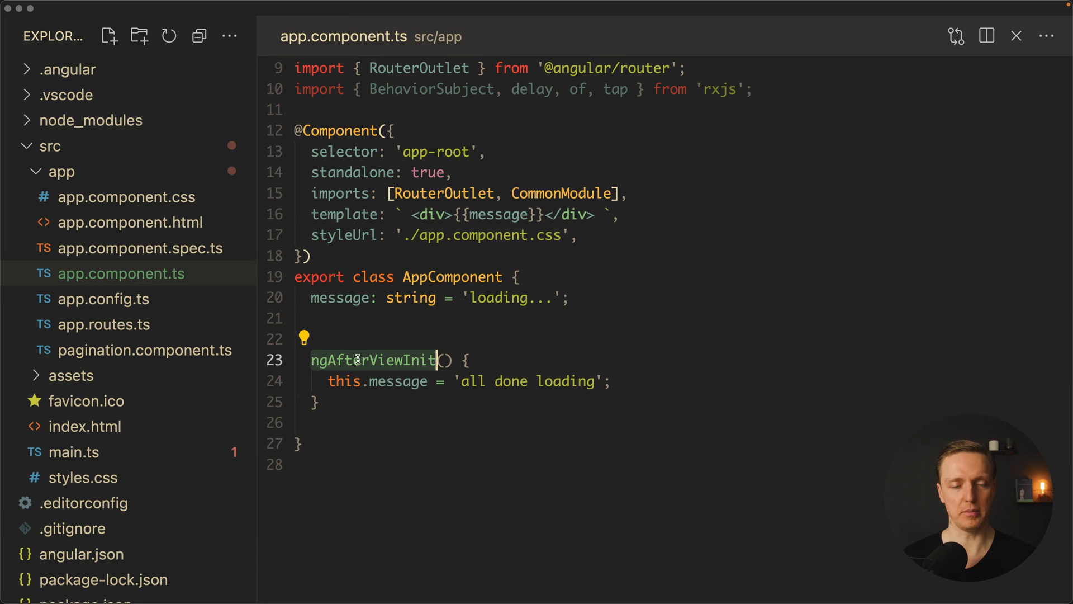
mouse_move(343, 364)
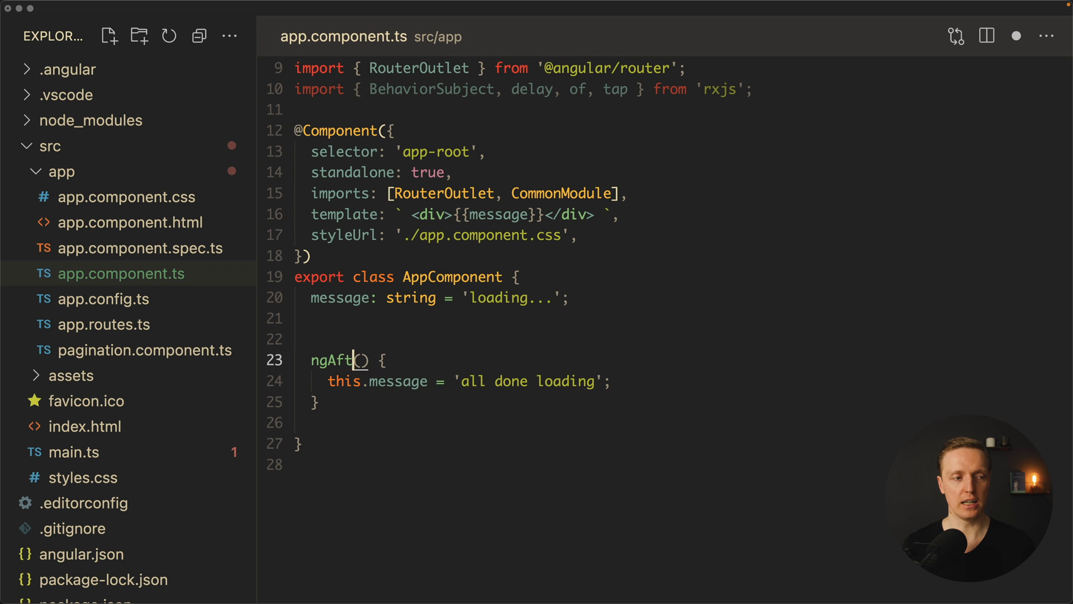
Step: Overwrite the hook name so it reads ngAfterContentChecked instead of ngAfterViewInit
type("erContentChe")
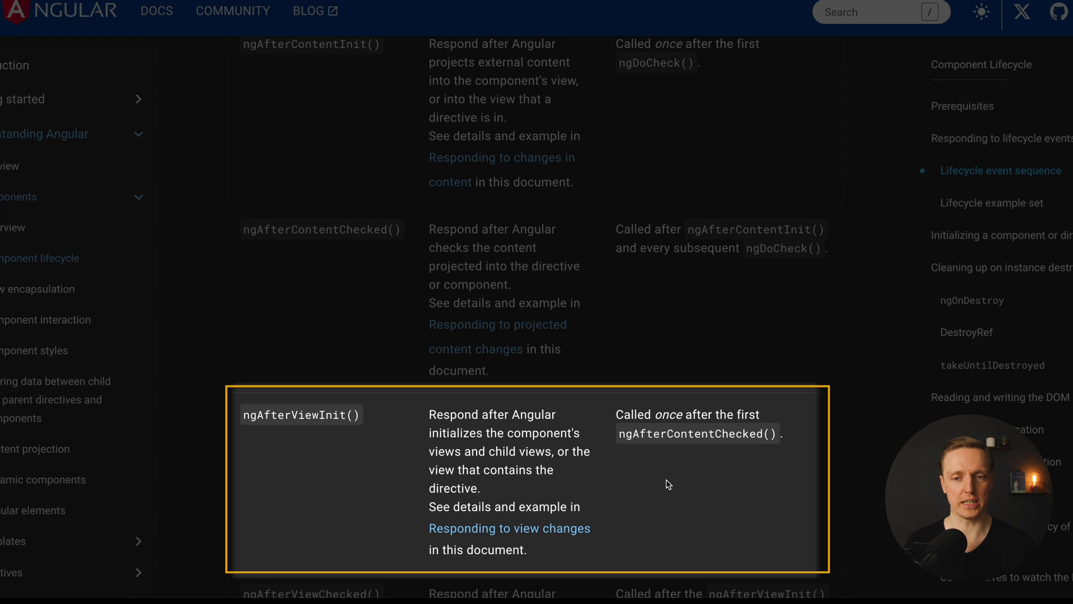
mouse_move(639, 441)
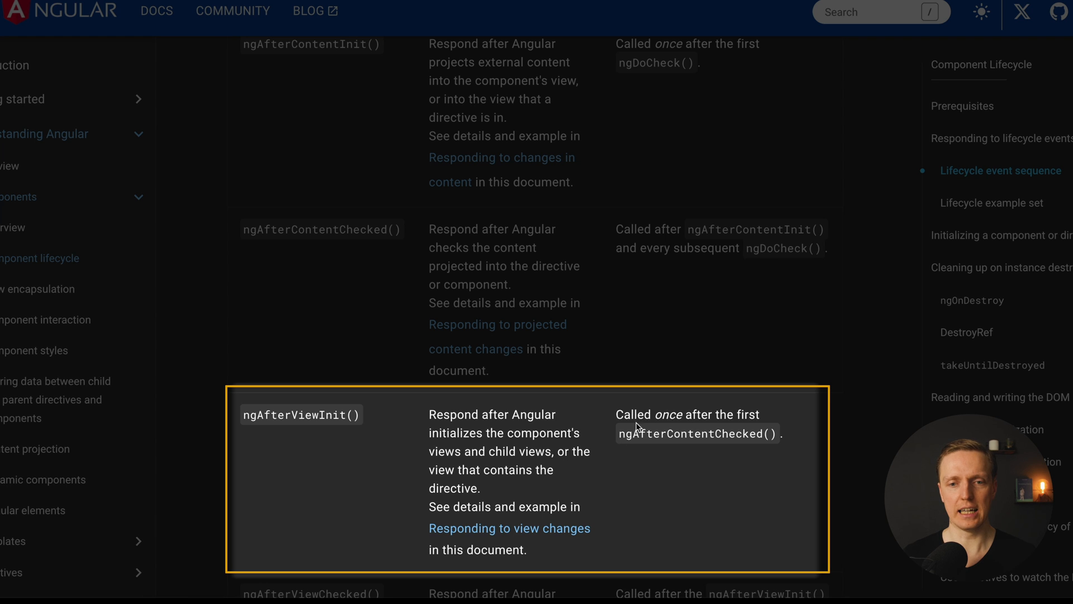
mouse_move(686, 430)
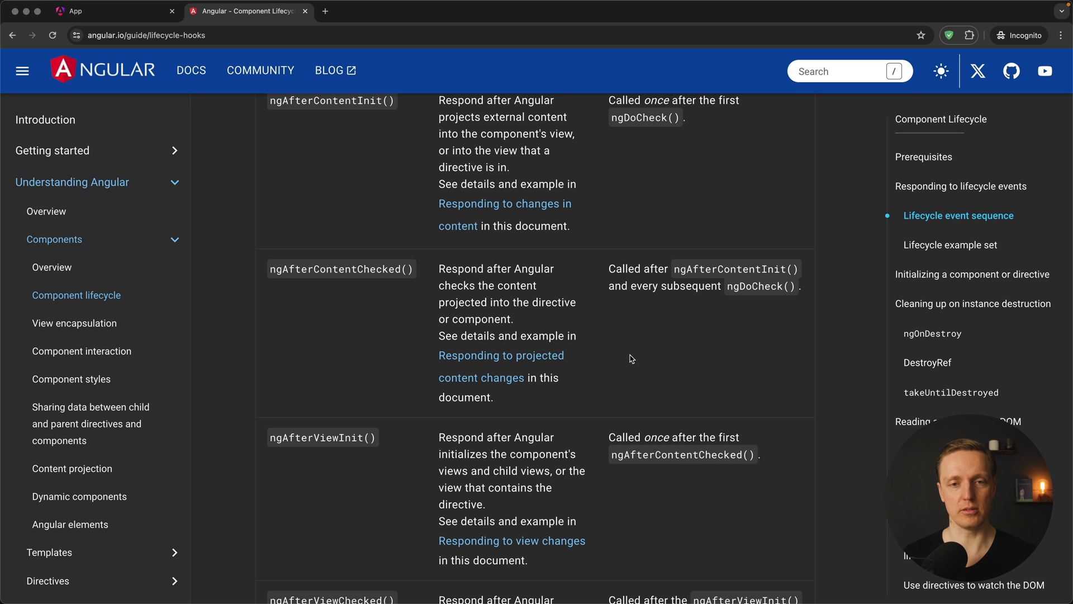
mouse_move(653, 403)
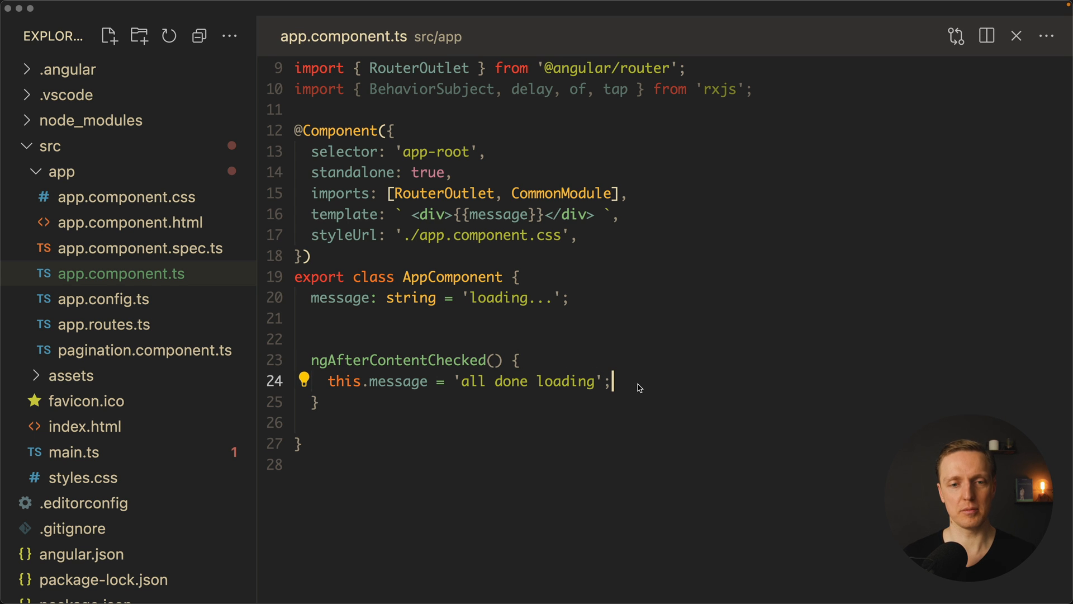
mouse_move(581, 348)
type("ViewIni")
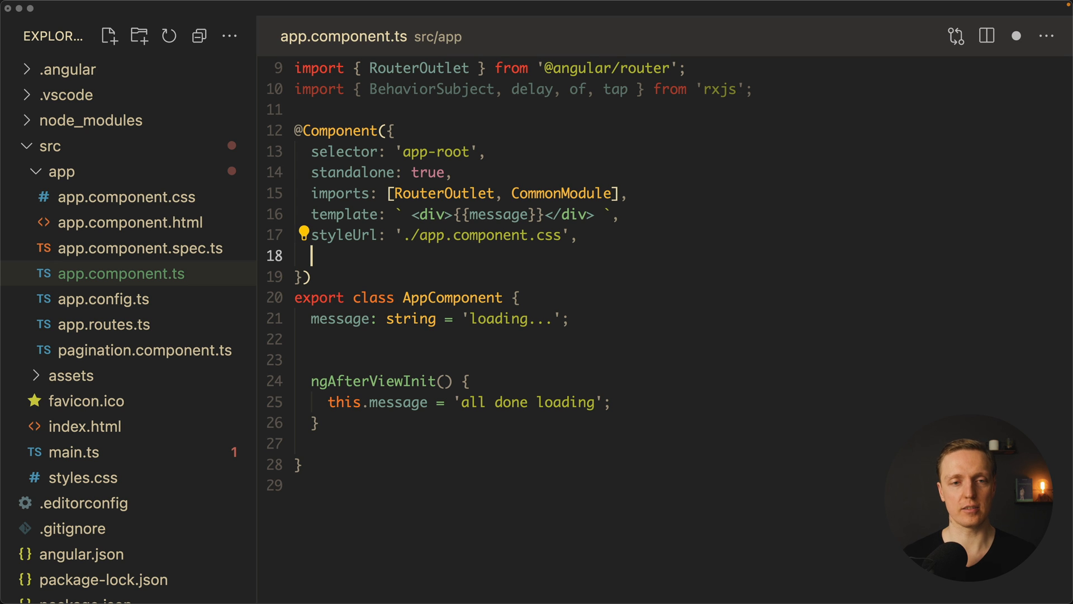
type("changeDetection:")
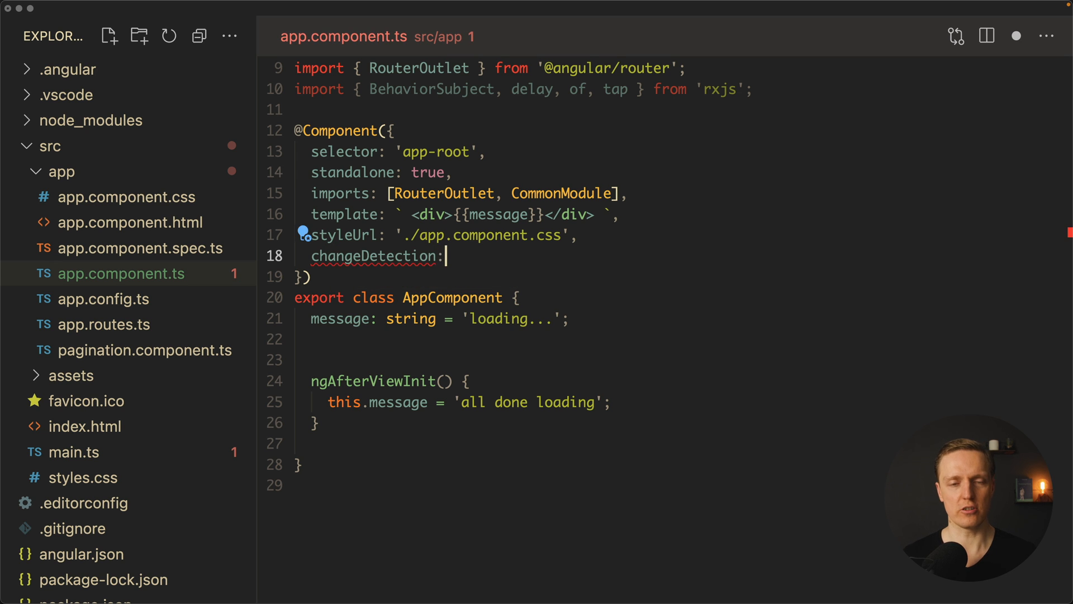
type("ChangeDetectionStrategy.OnPush")
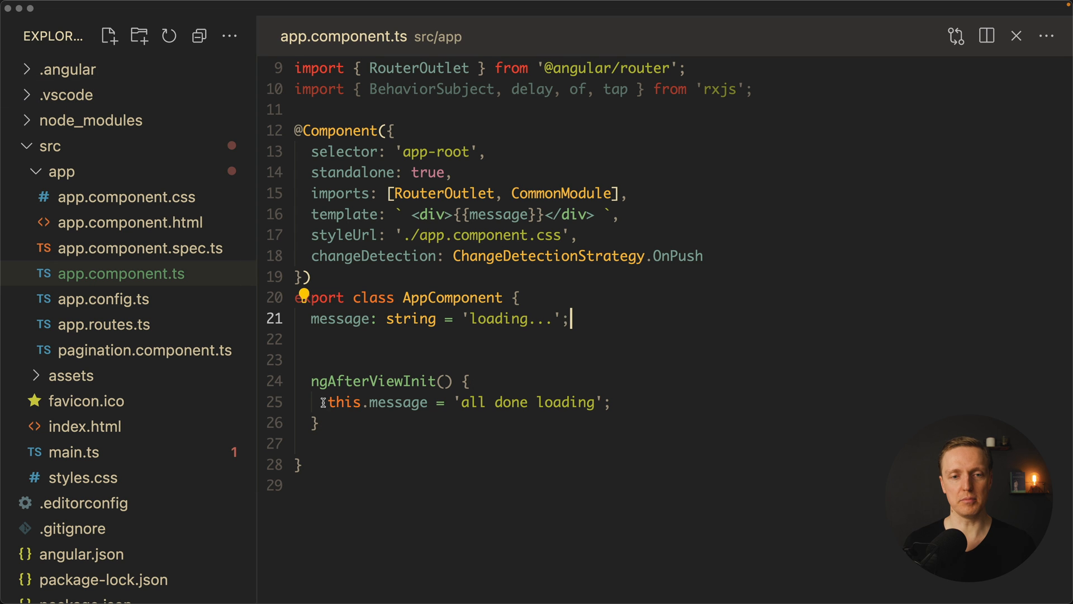
left_click(637, 401)
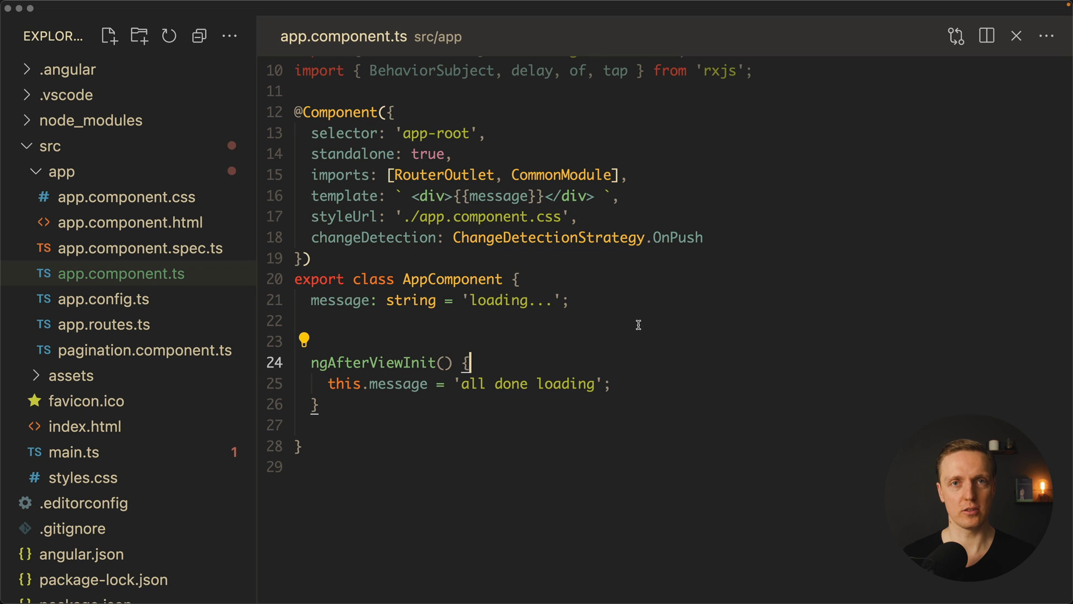
mouse_move(652, 324)
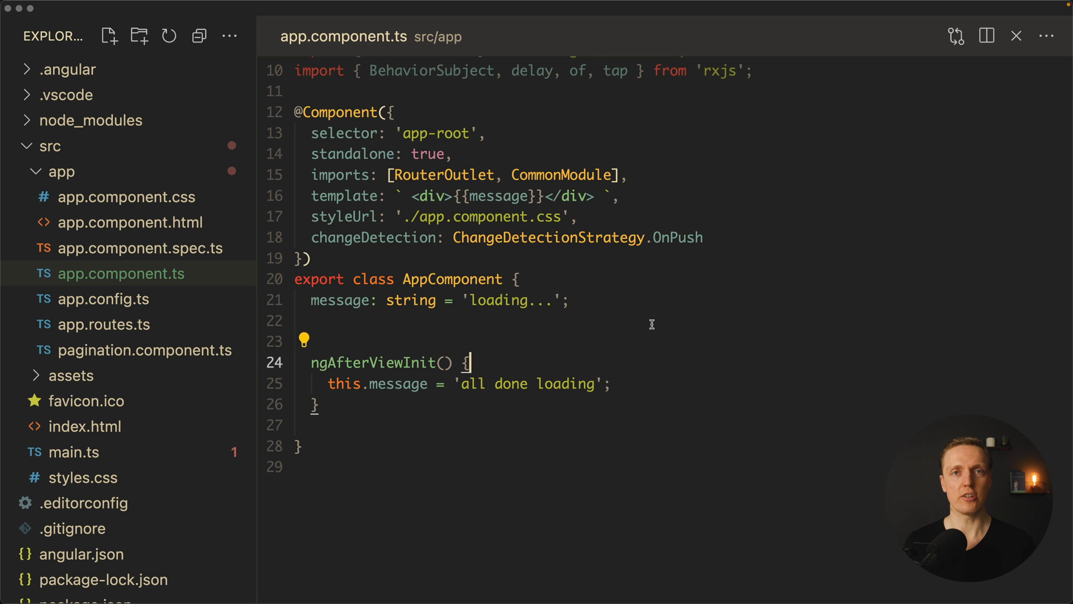
mouse_move(647, 385)
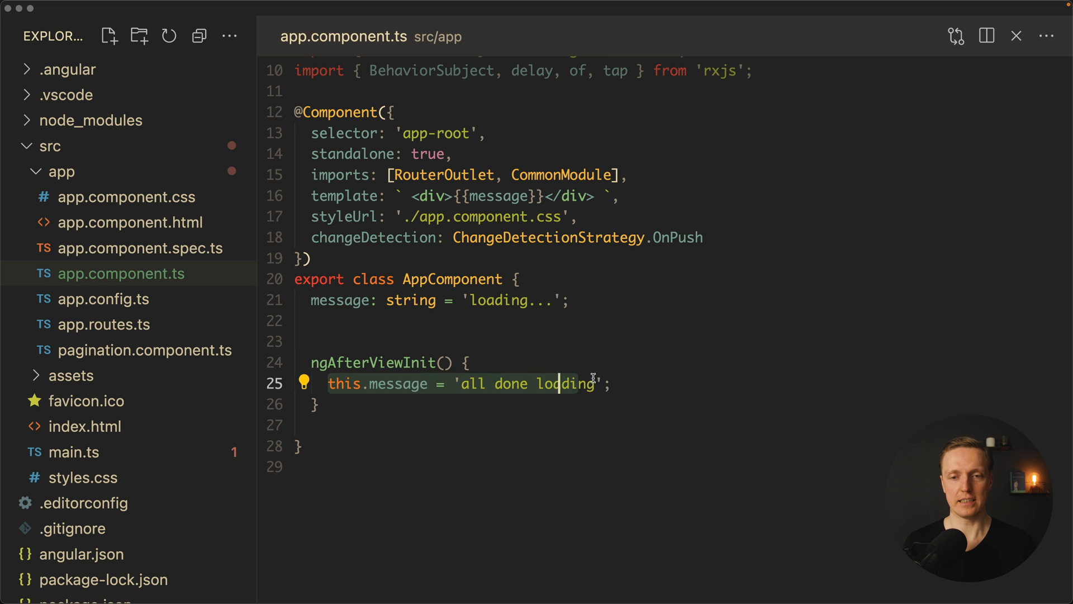
Step: Add a cdr property injecting ChangeDetectorRef into AppComponent
left_click(615, 385)
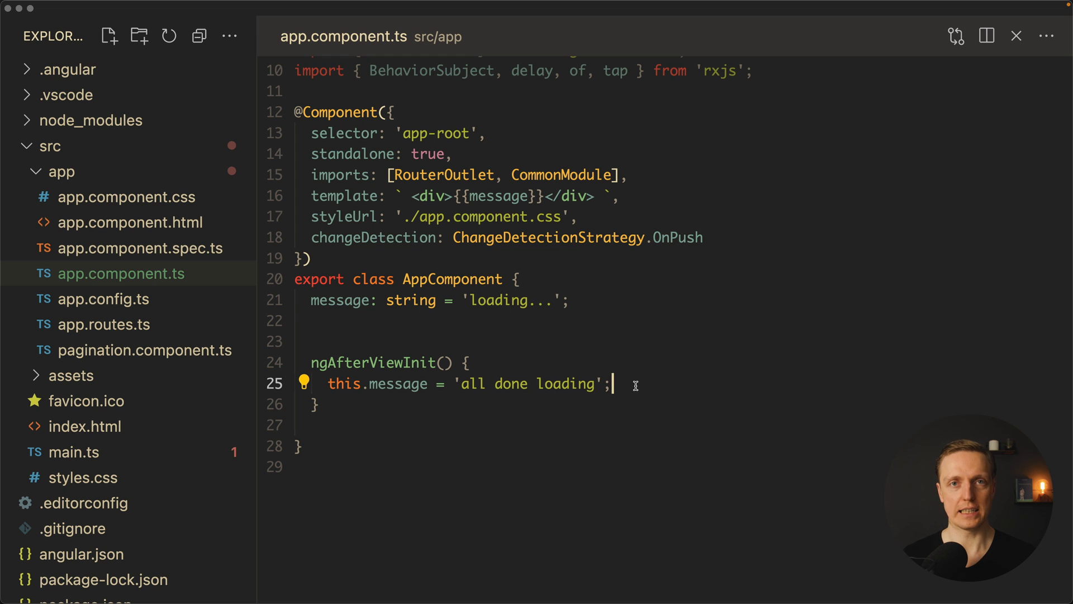
mouse_move(546, 346)
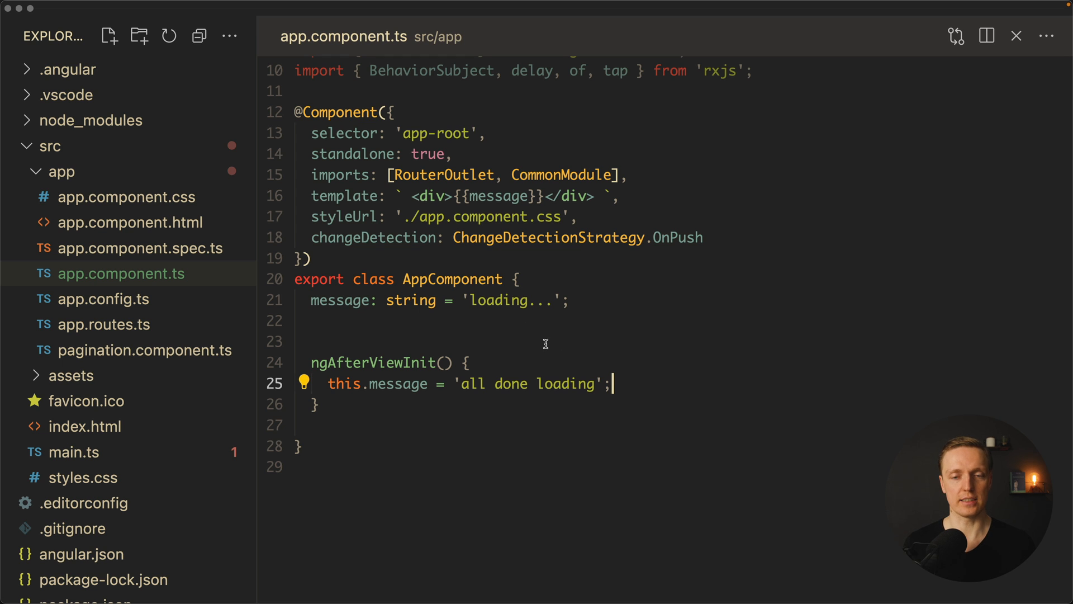
type("cdr = inject(ChangeDetectorRef")
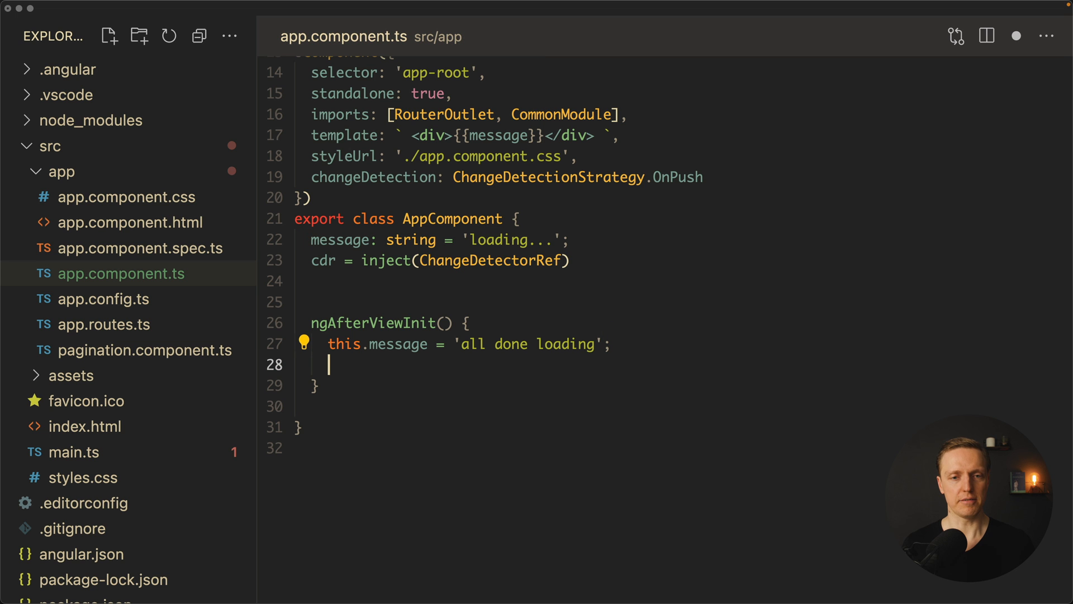
Step: Call this.cdr.detectChanges() right after the message assignment in ngAfterViewInit
type("this.cd")
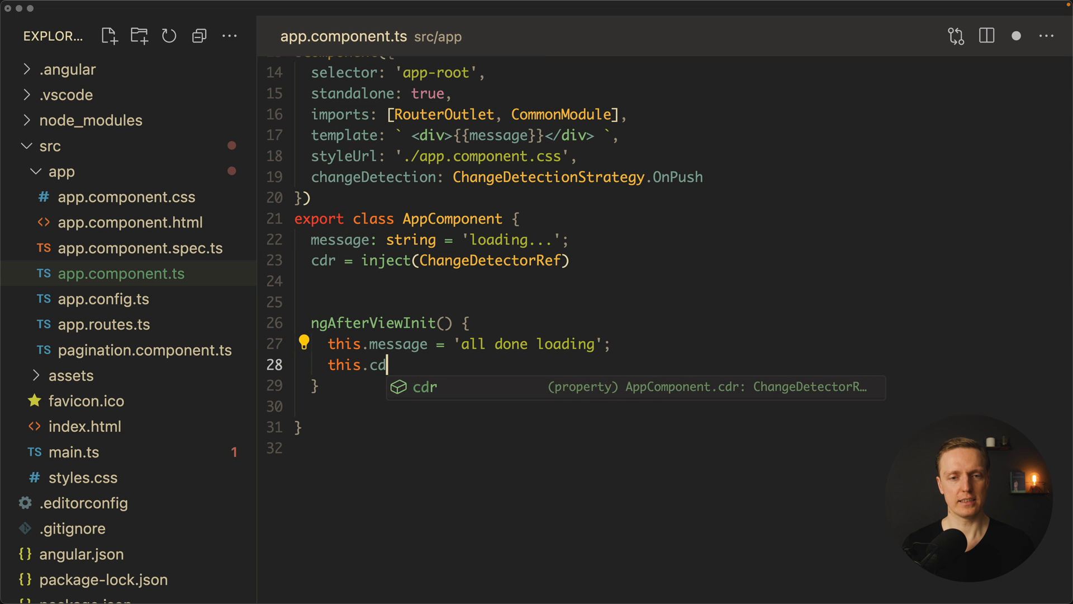
type("r.detectChanges")
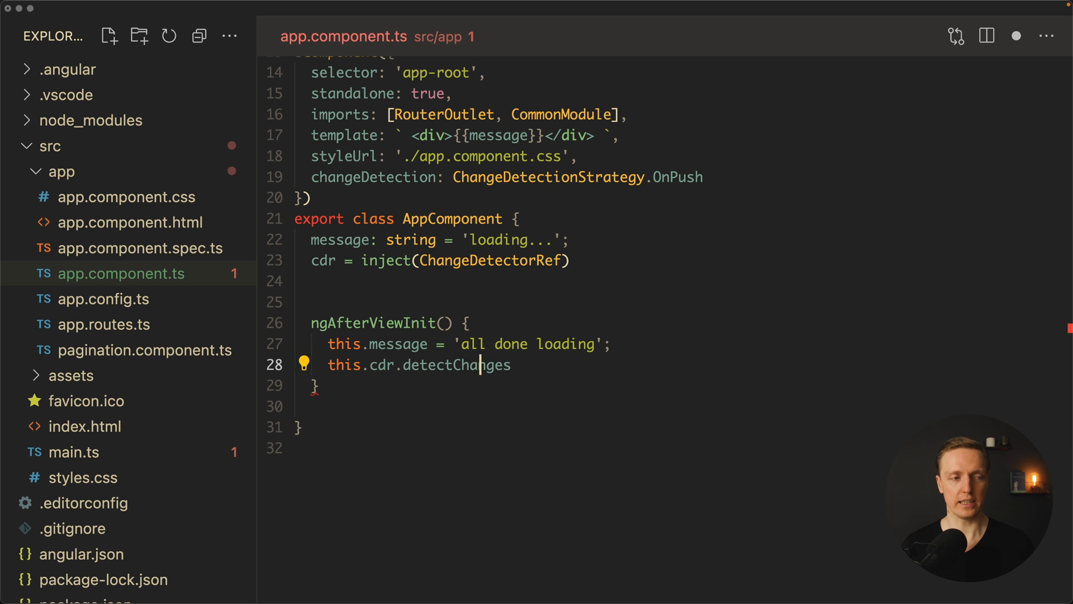
type("()")
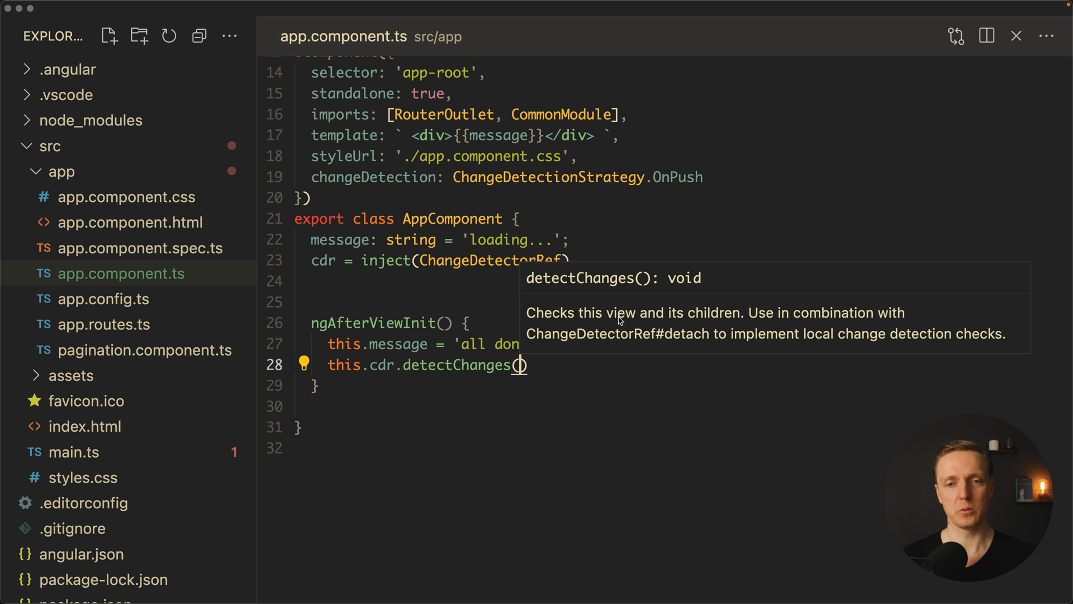
mouse_move(683, 307)
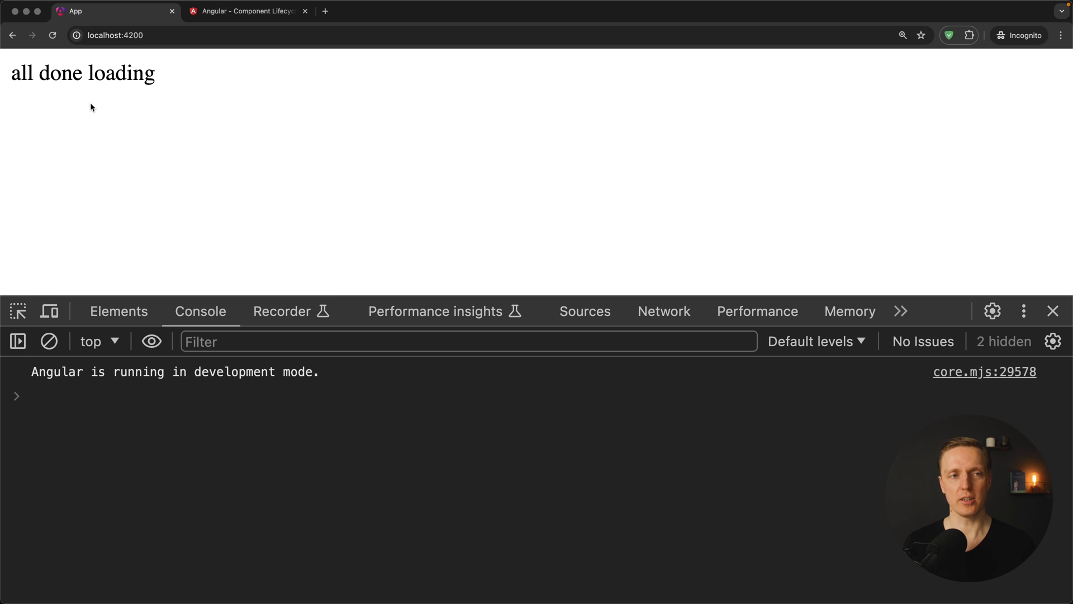
mouse_move(164, 82)
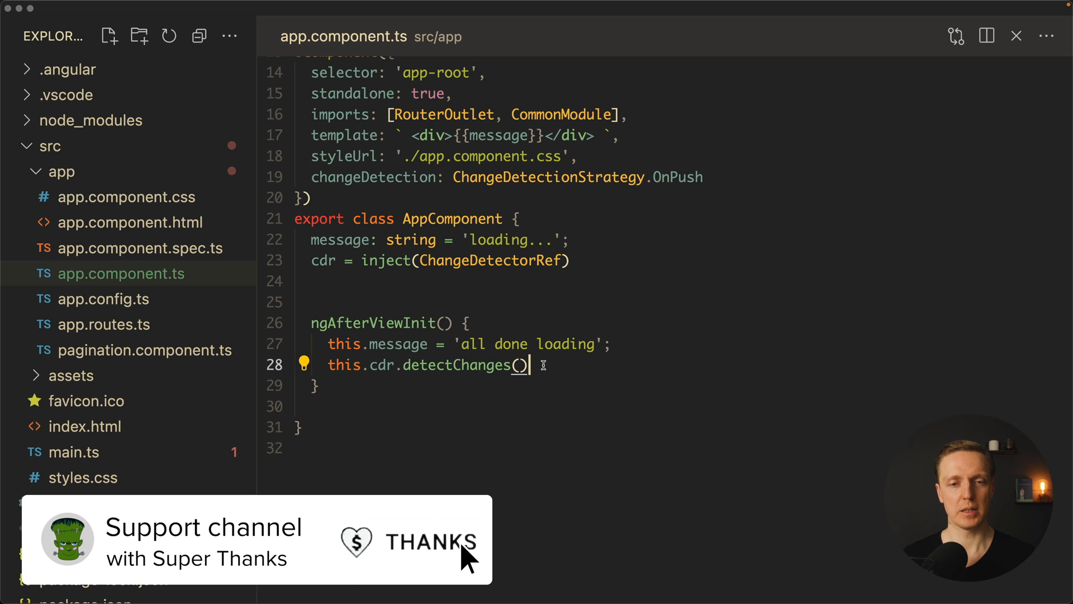
mouse_move(548, 366)
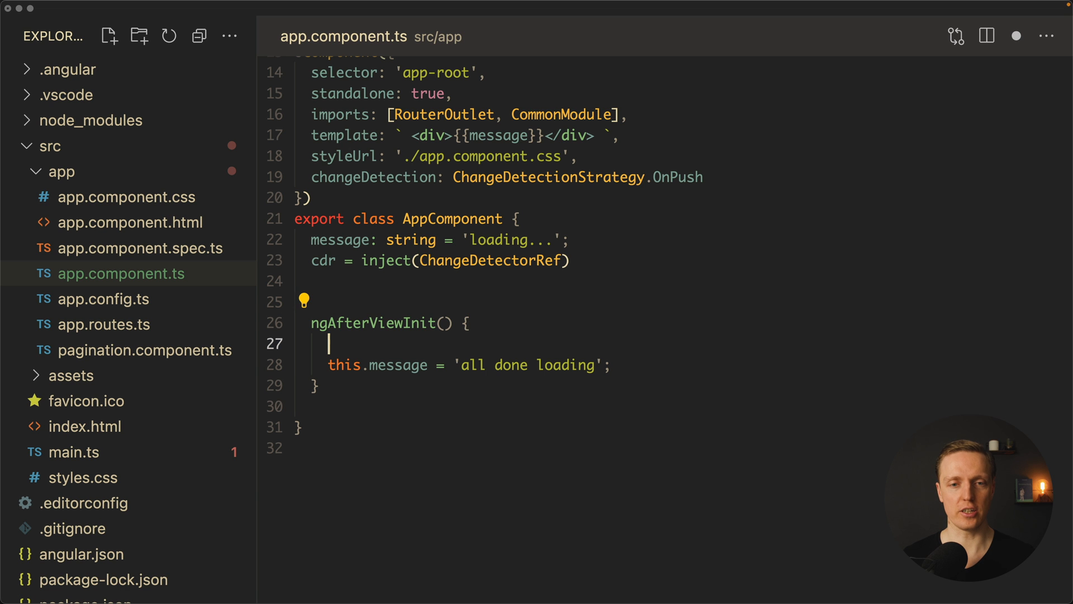
Step: Write setTimeout(() => {}) in ngAfterViewInit to hold the message assignment
type("setTimeout")
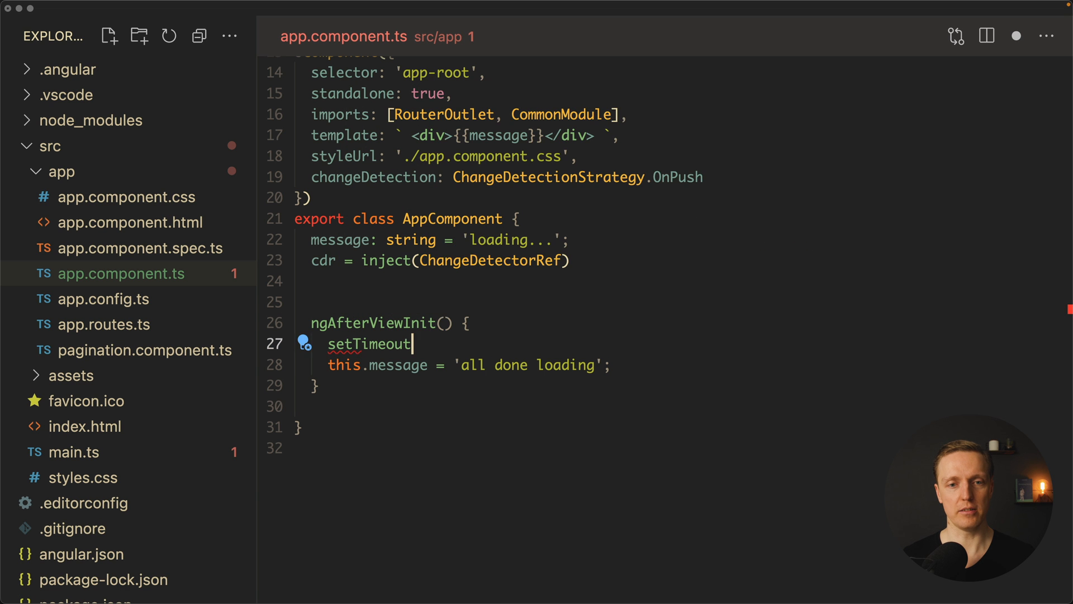
type("(() => {})")
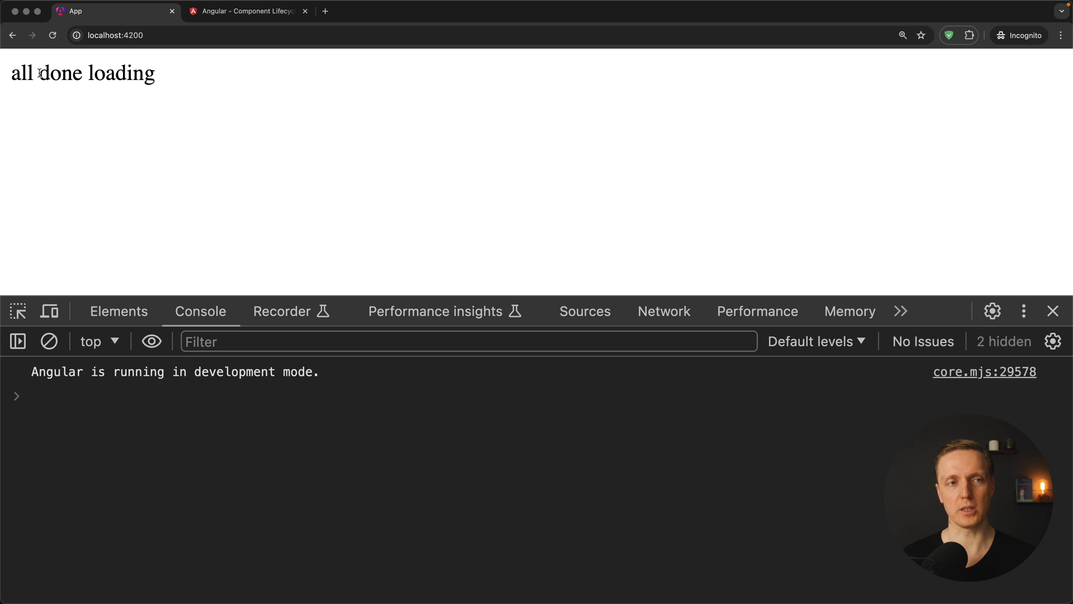
mouse_move(280, 176)
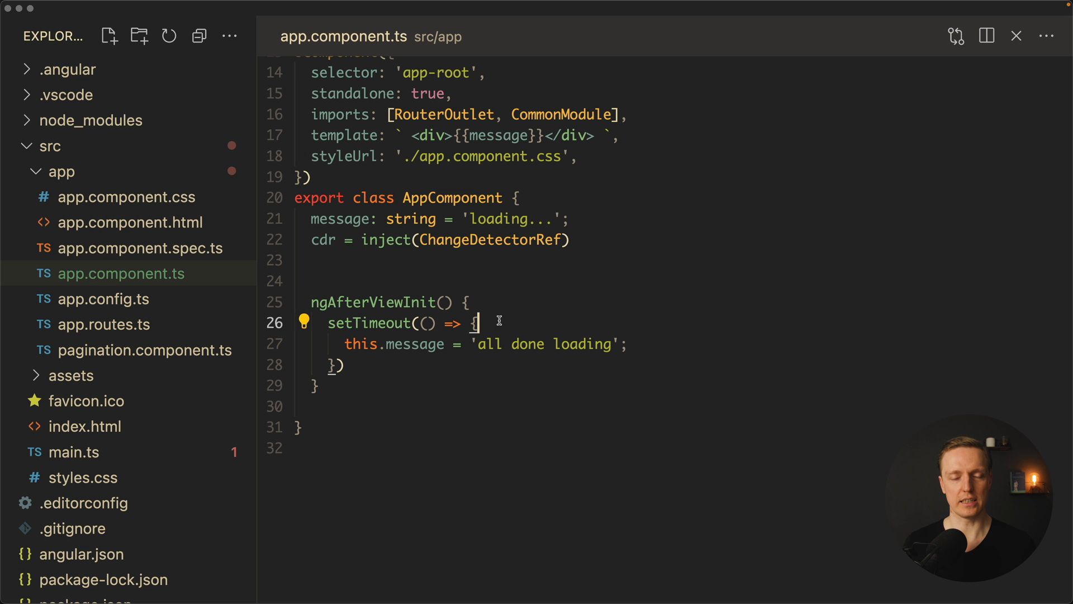
left_click(631, 344)
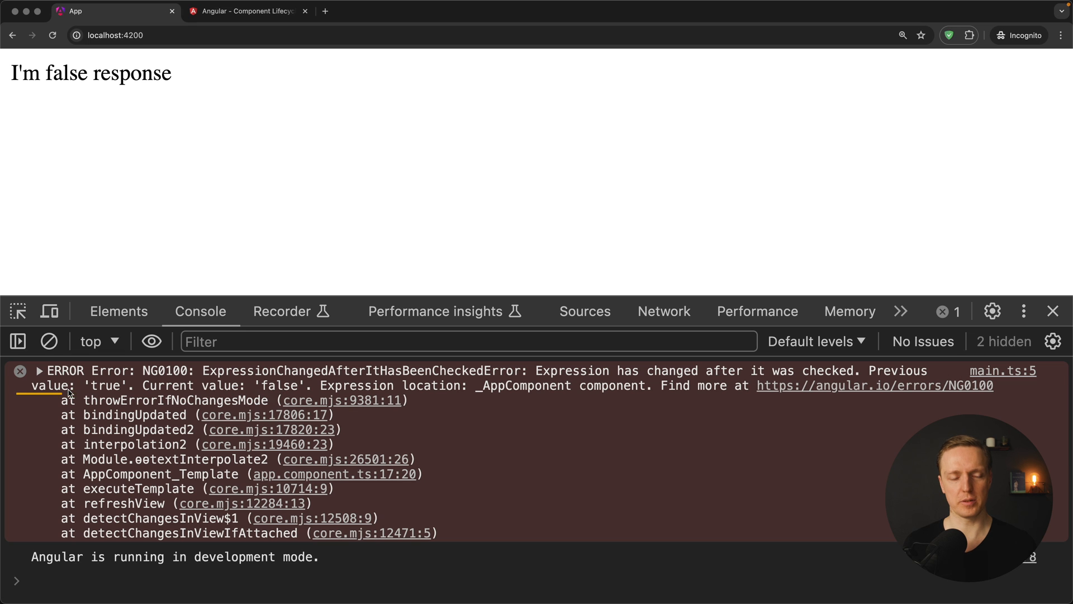
mouse_move(271, 393)
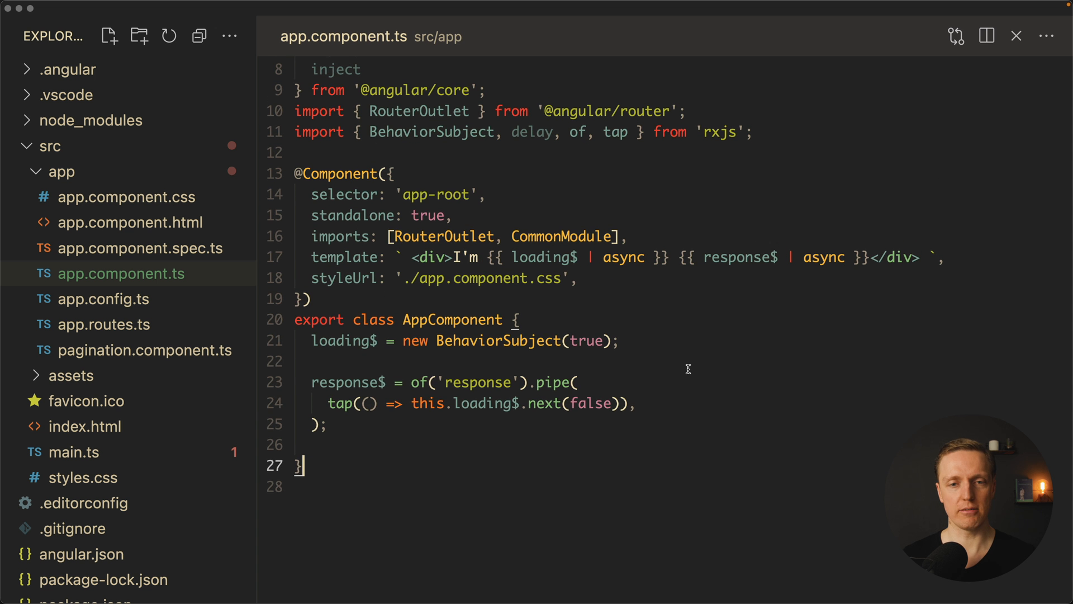
double_click(343, 339)
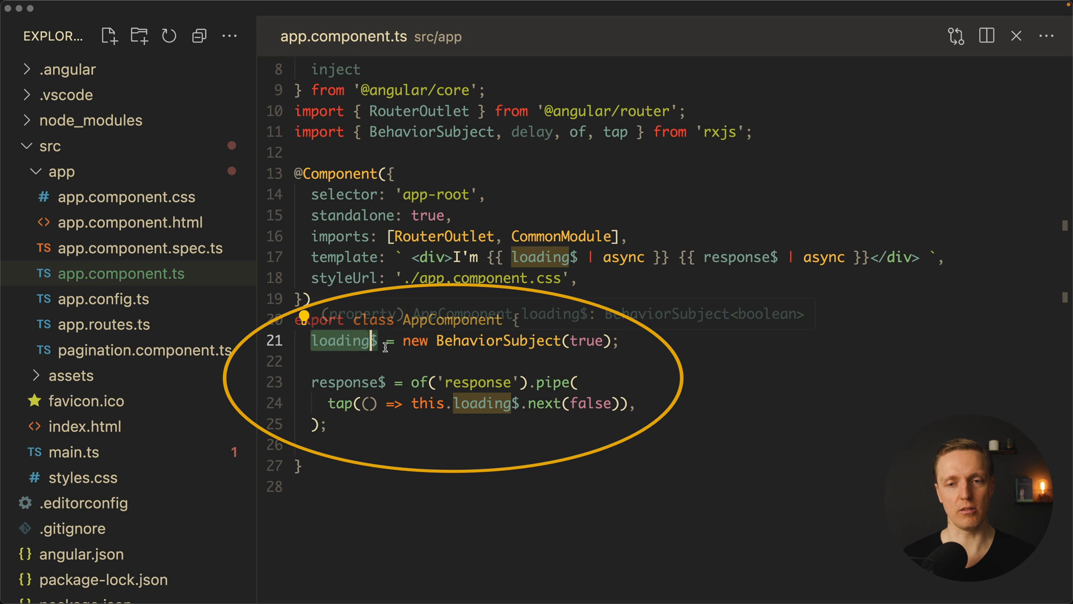
left_click(621, 340)
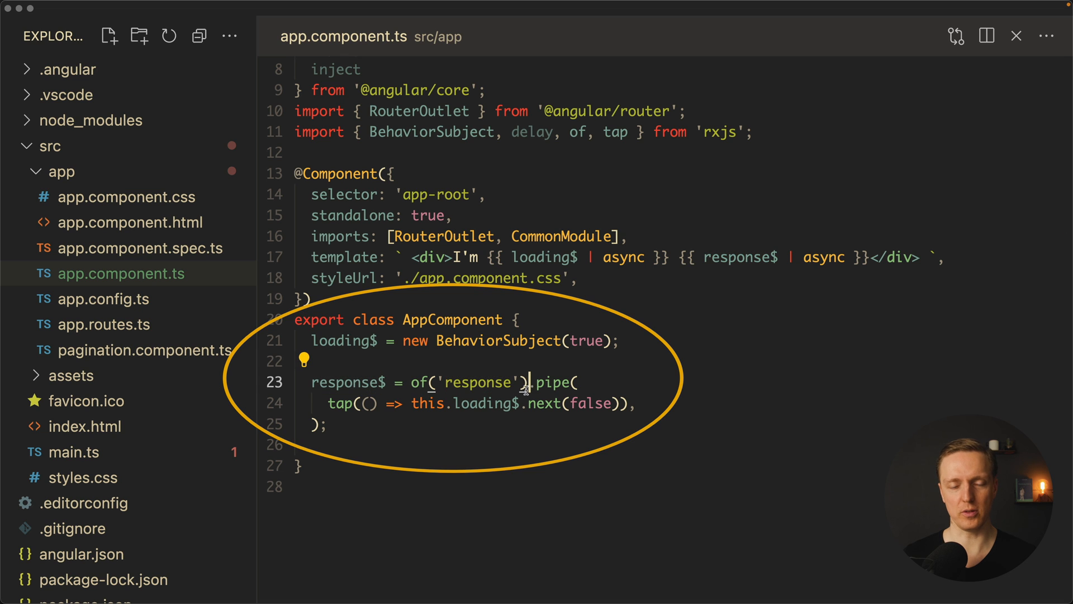
double_click(478, 382)
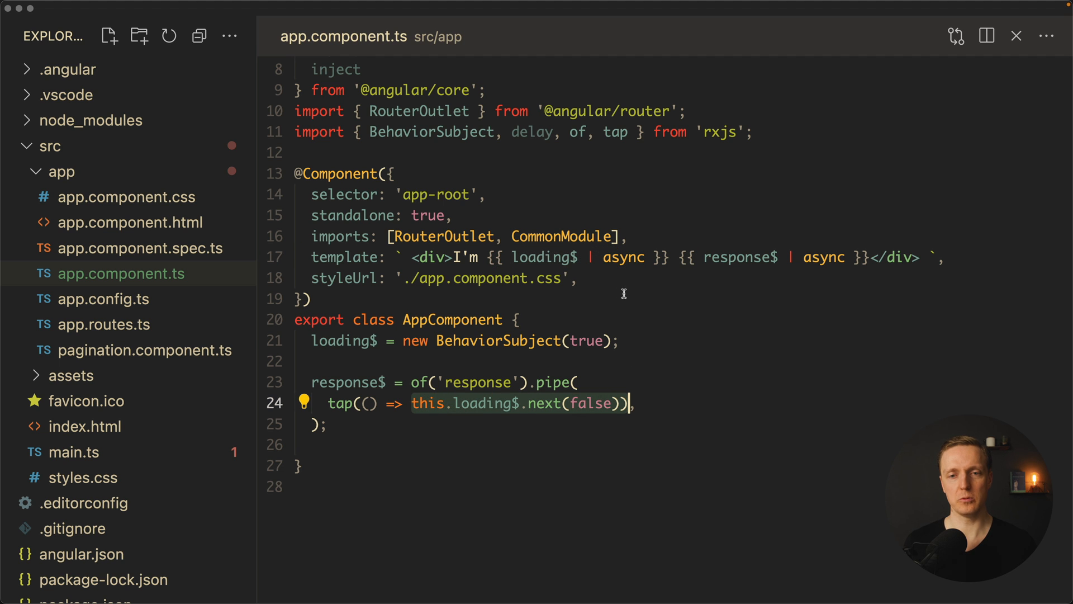
mouse_move(740, 257)
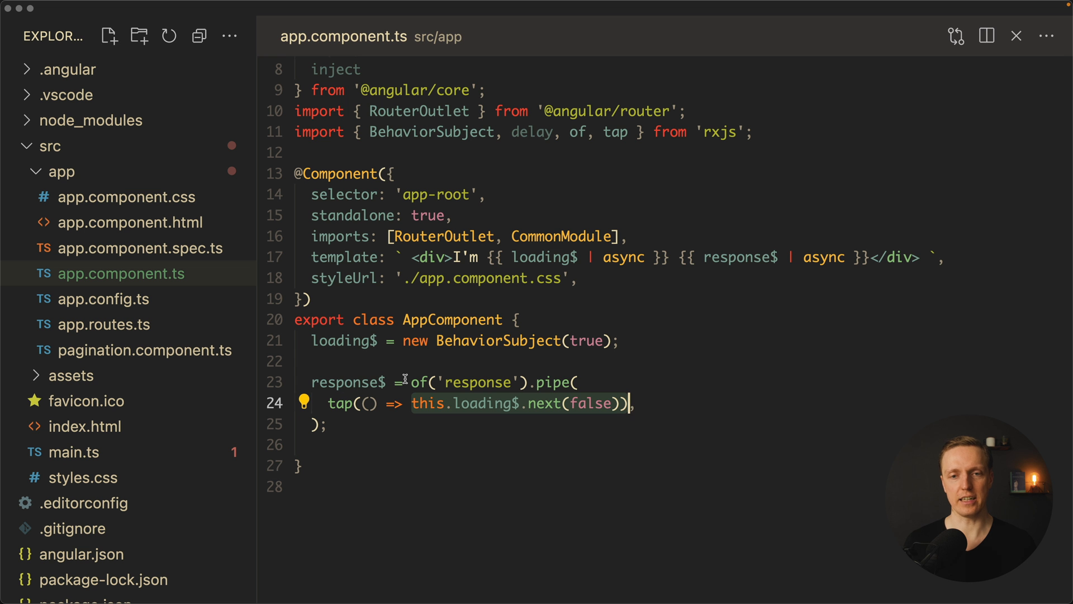
left_click(329, 424)
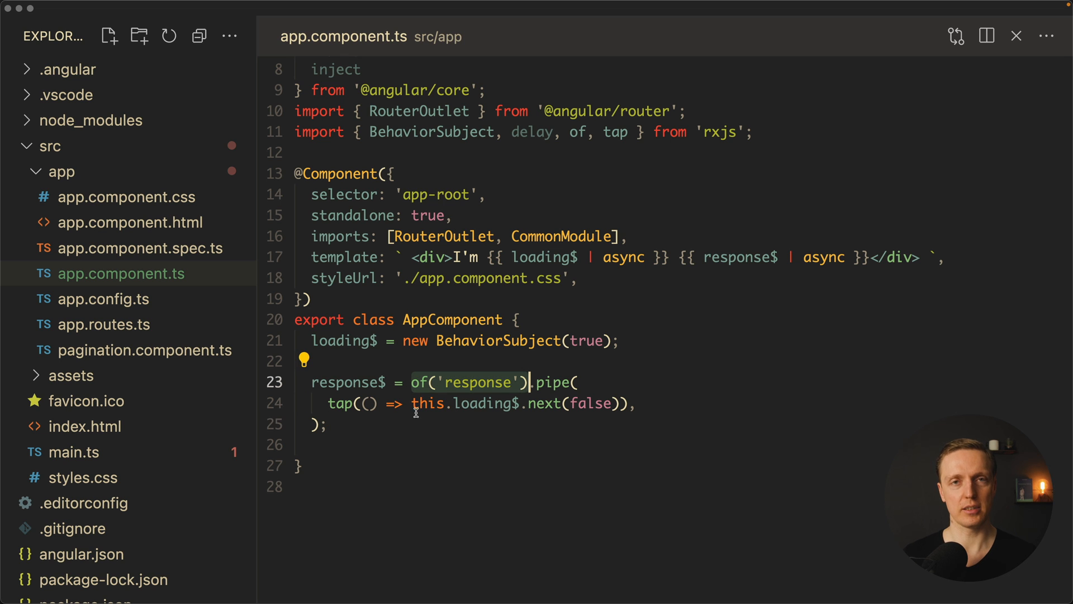
mouse_move(470, 395)
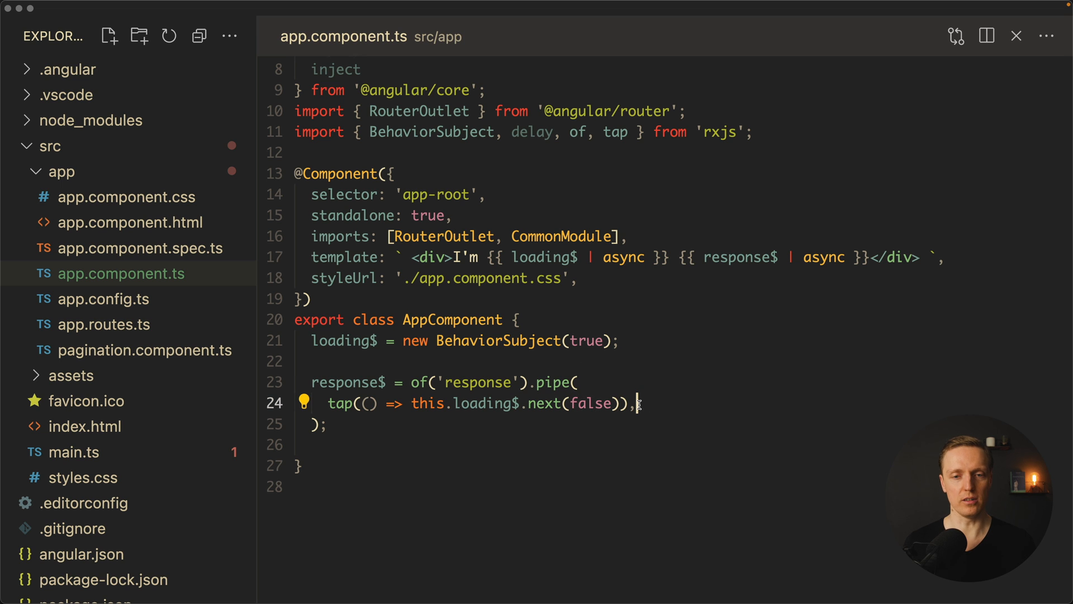
left_click(771, 257)
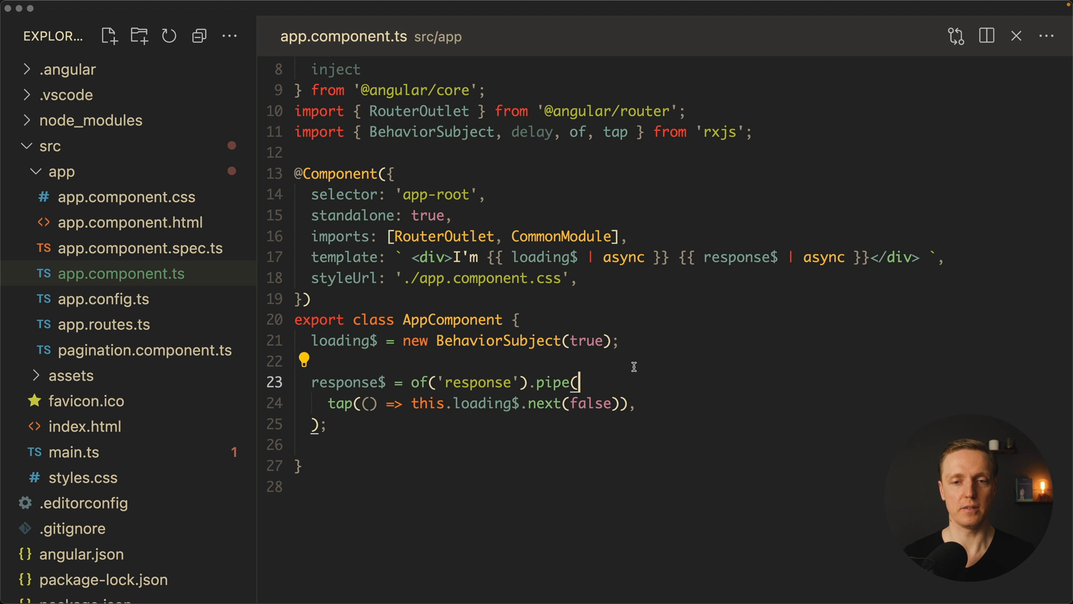
Step: Insert delay(0), on a new line as the first operator in the response$ pipe
key("Enter")
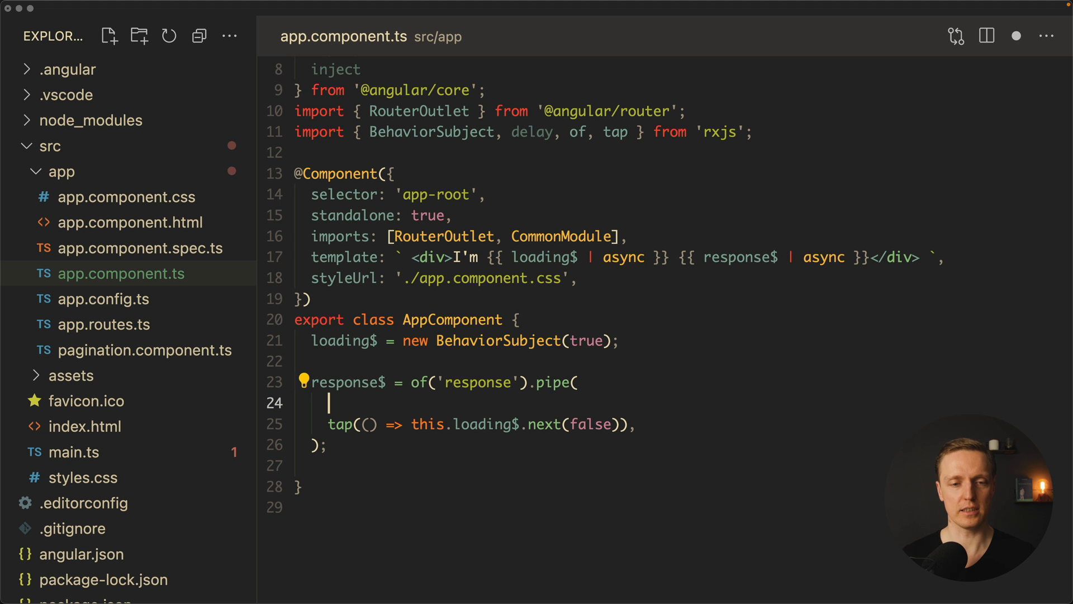
type("delay")
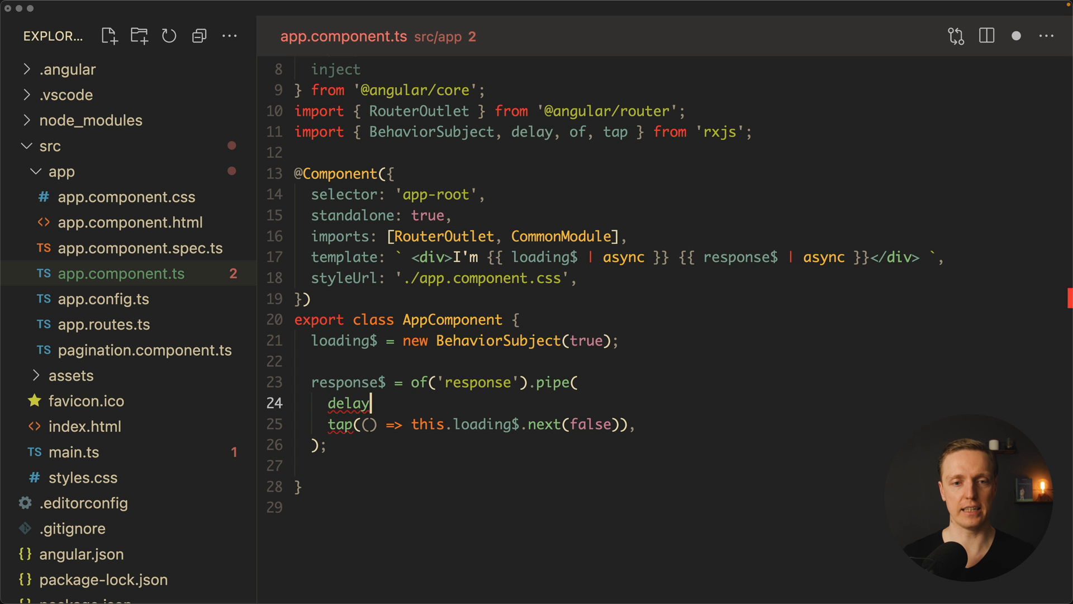
type("(0),")
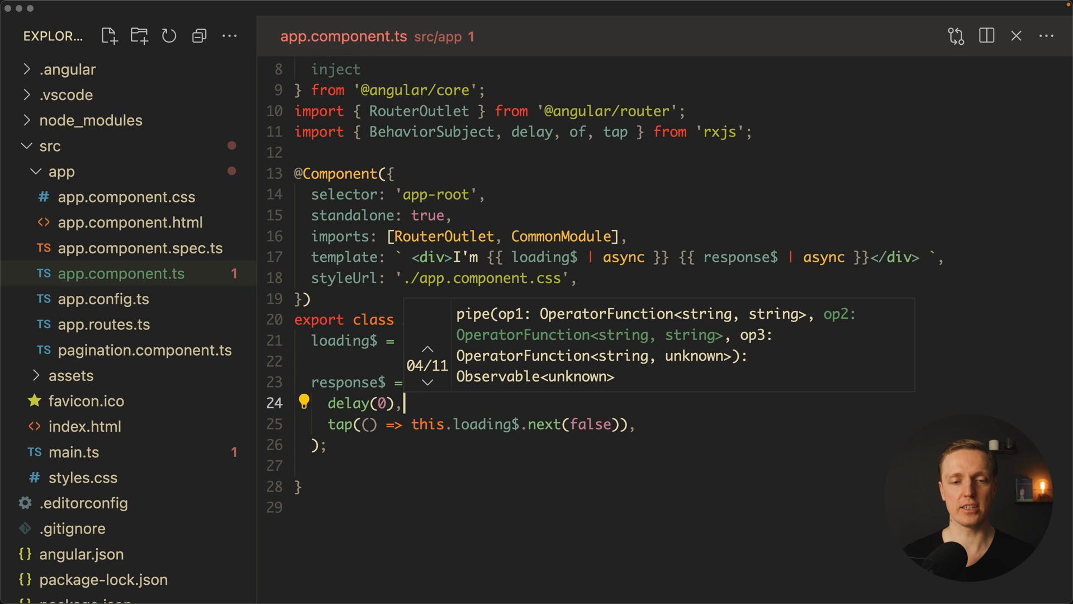